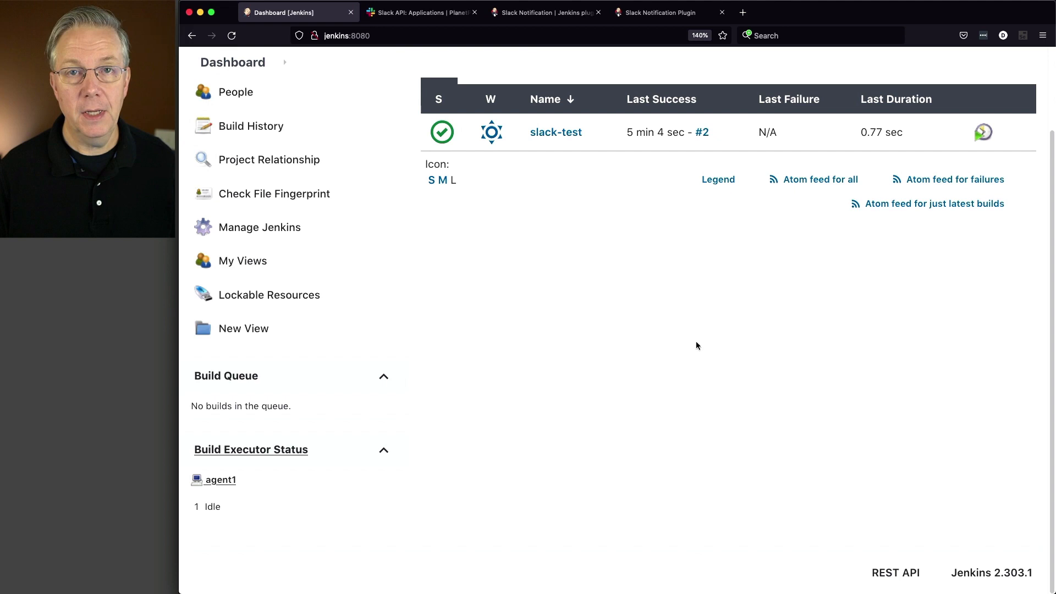
{"action": "mouse_move", "coordinate": [581, 434]}
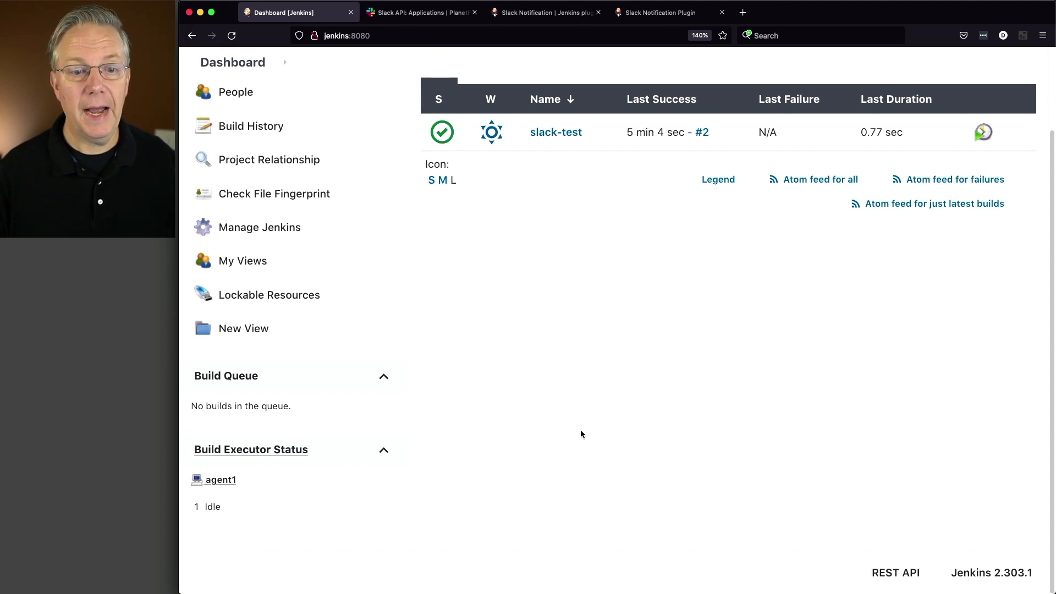
Step: Show the agent1 node's status page with its linux label and no tied projects
{"action": "left_click", "coordinate": [220, 479]}
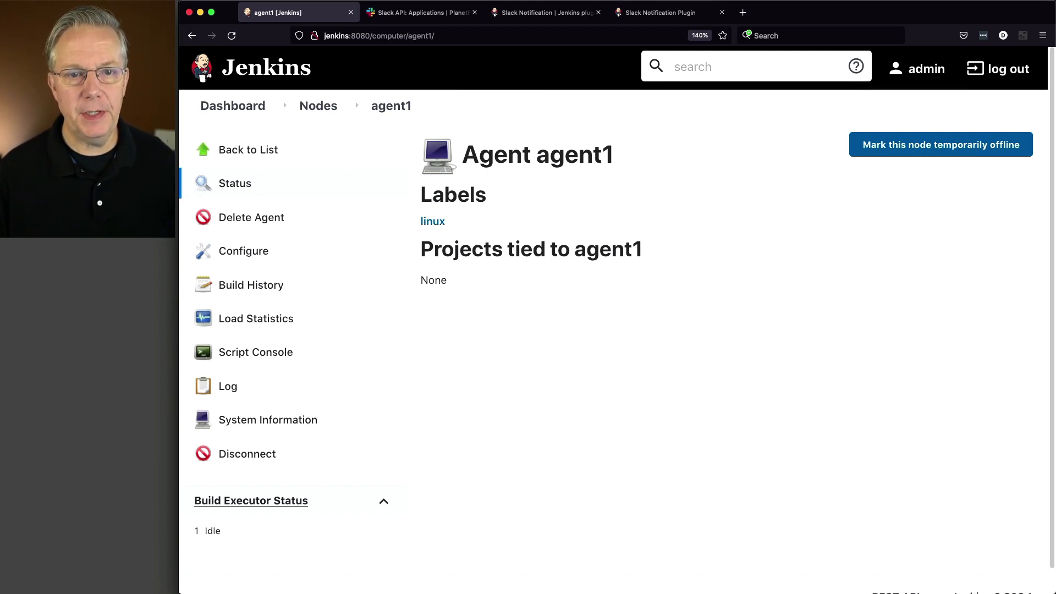
Step: View the slack-test job's pipeline script with its slackSend 'good' test message stage
{"action": "left_click", "coordinate": [232, 105]}
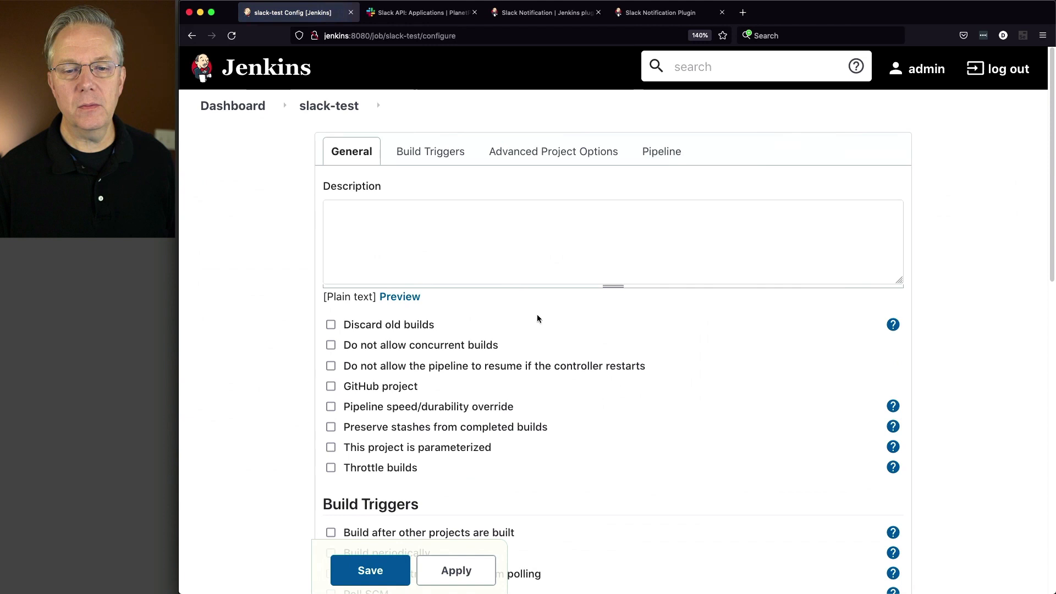
{"action": "left_click", "coordinate": [661, 151]}
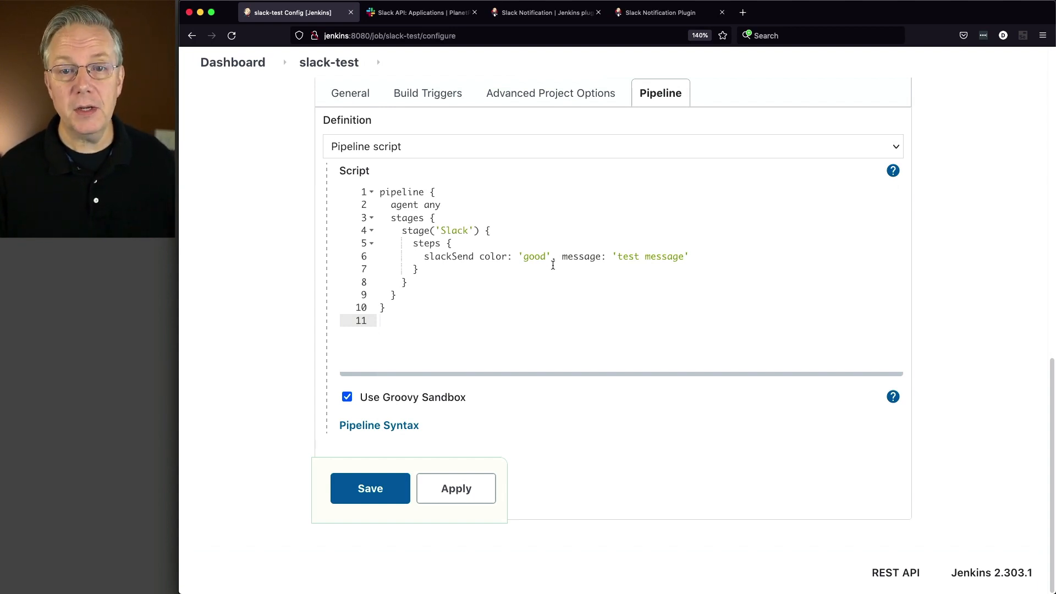
Step: Read the Slack Notification Plugin docs on slackUploadFile's filePath, channel, credentialId and initialComment parameters
{"action": "left_click", "coordinate": [654, 12]}
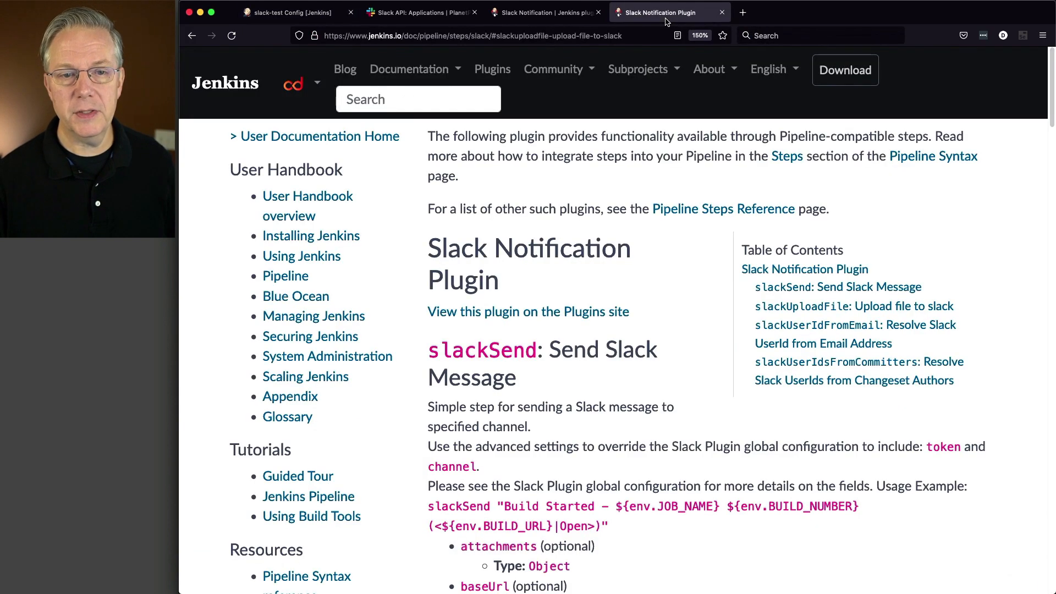
{"action": "mouse_move", "coordinate": [672, 278]}
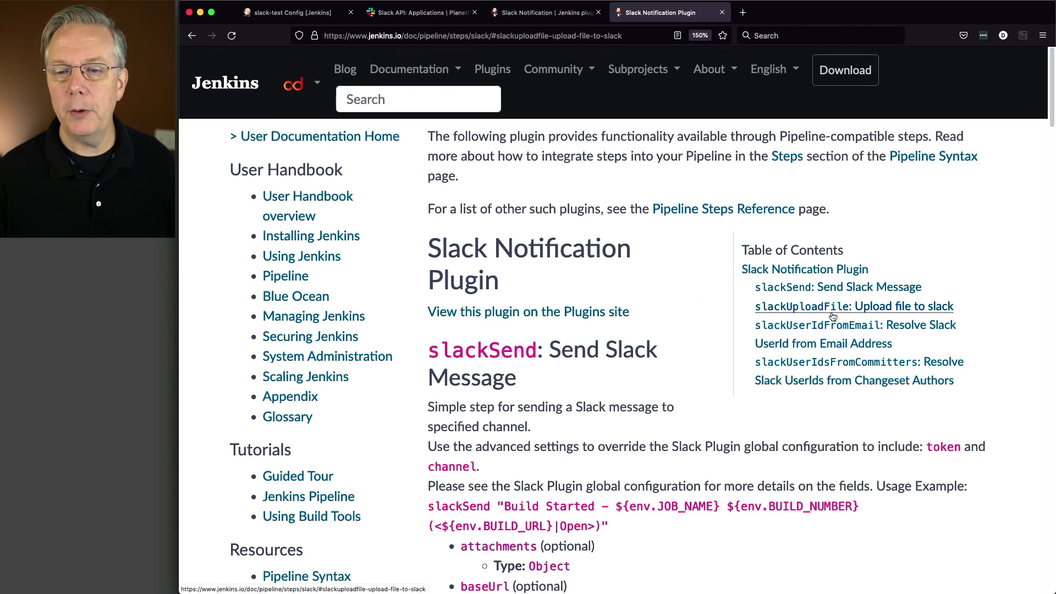
{"action": "mouse_move", "coordinate": [838, 317]}
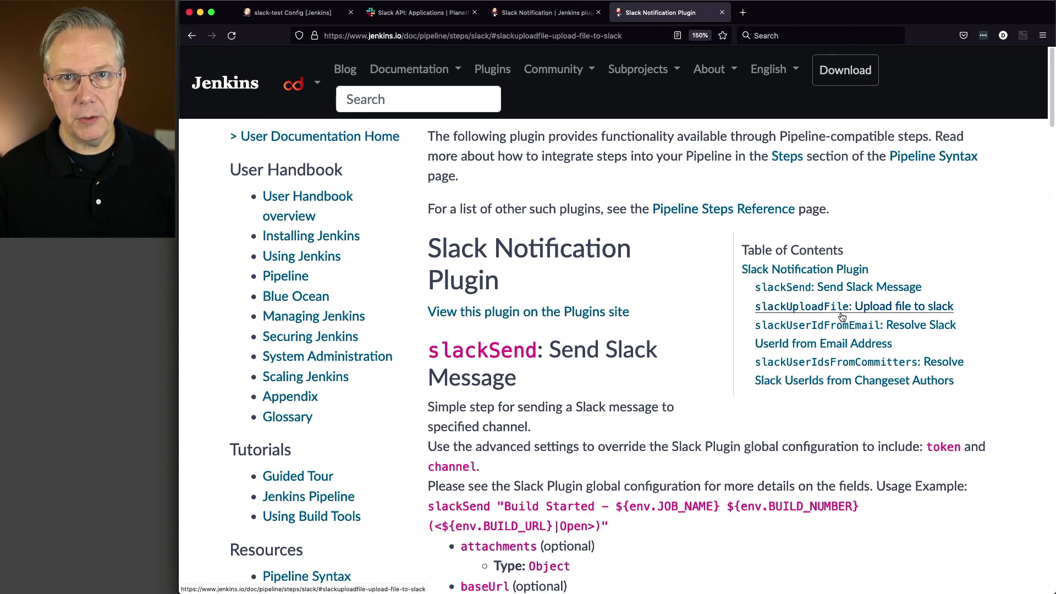
{"action": "scroll", "scroll_direction": "down", "scroll_amount": 3}
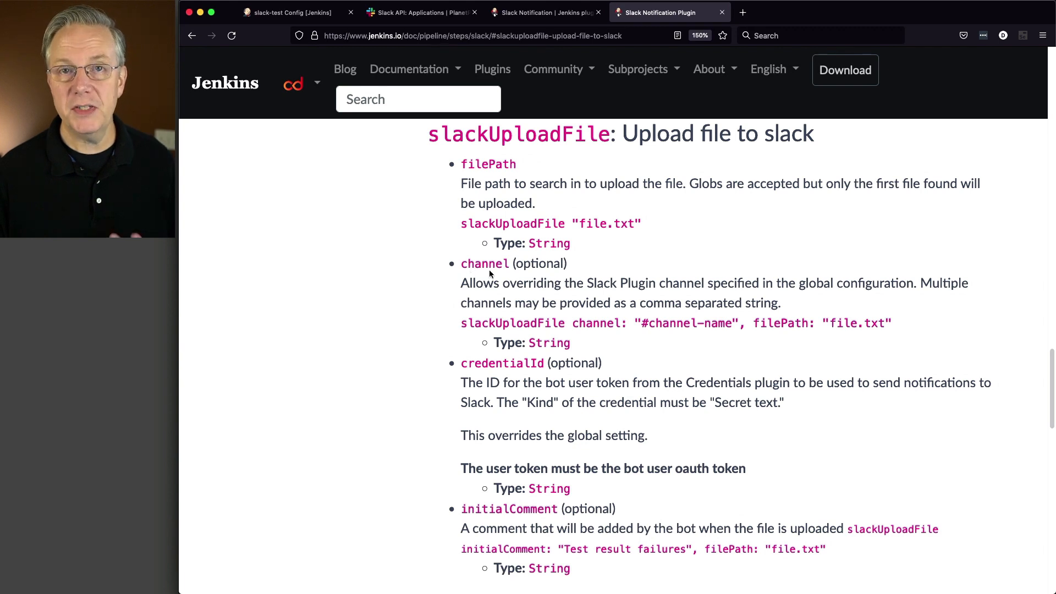
{"action": "mouse_move", "coordinate": [549, 376]}
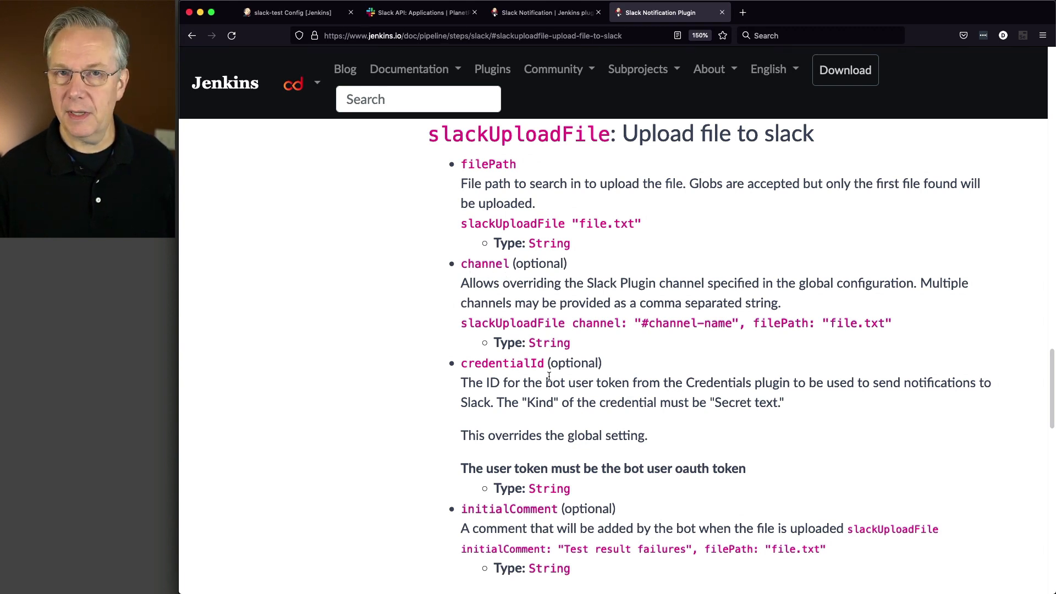
{"action": "scroll", "scroll_direction": "down", "scroll_amount": 3}
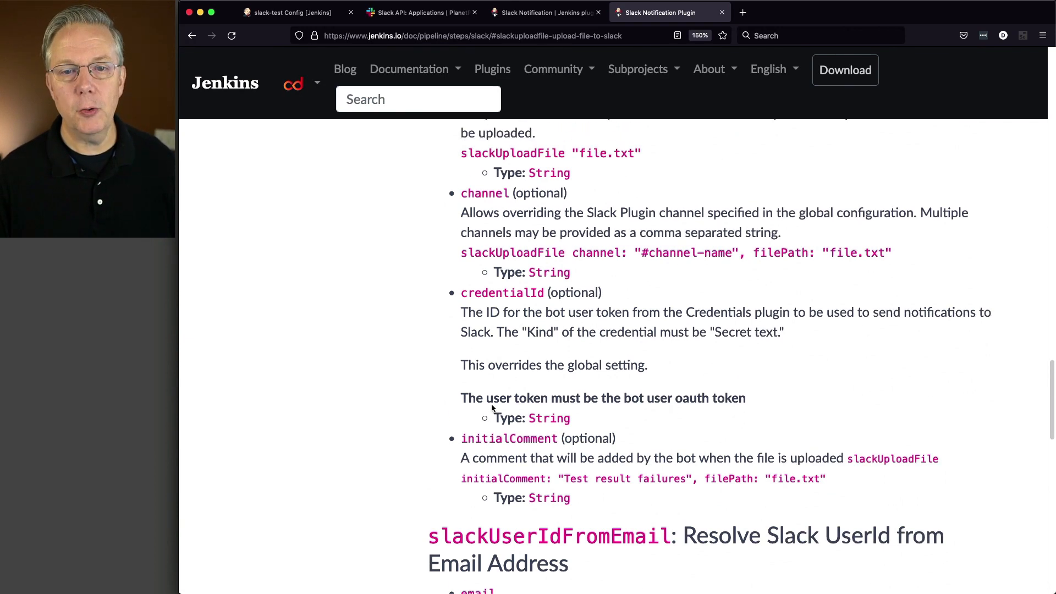
{"action": "scroll", "scroll_direction": "down", "scroll_amount": 3}
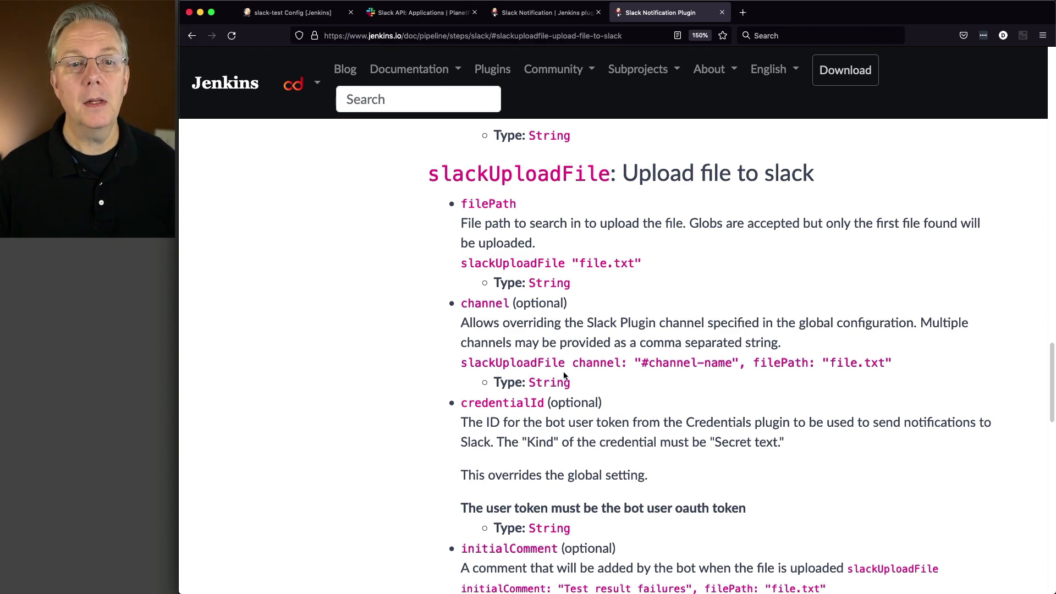
Step: In Pipeline Syntax, generate a slackUploadFile snippet for hello.txt with initial comment 'Here is your file'
{"action": "left_click", "coordinate": [296, 12]}
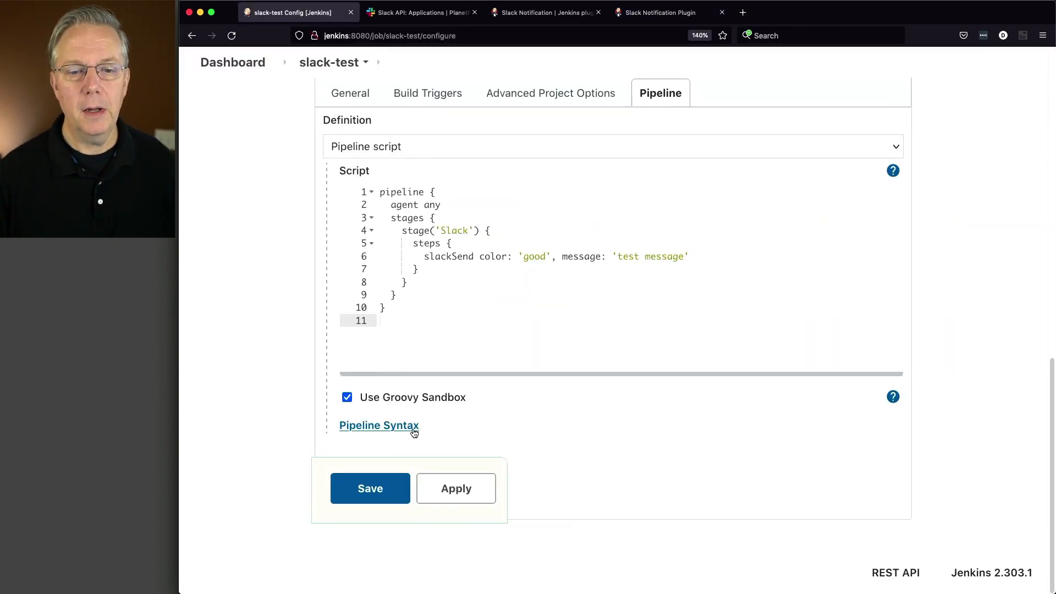
{"action": "left_click", "coordinate": [379, 425]}
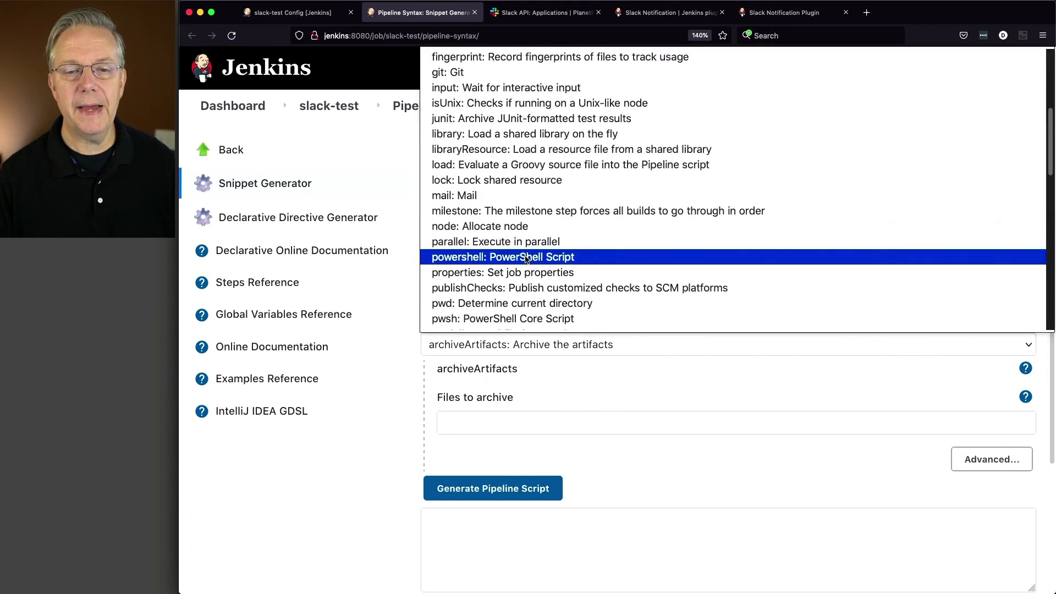
{"action": "scroll", "scroll_direction": "down", "scroll_amount": 3}
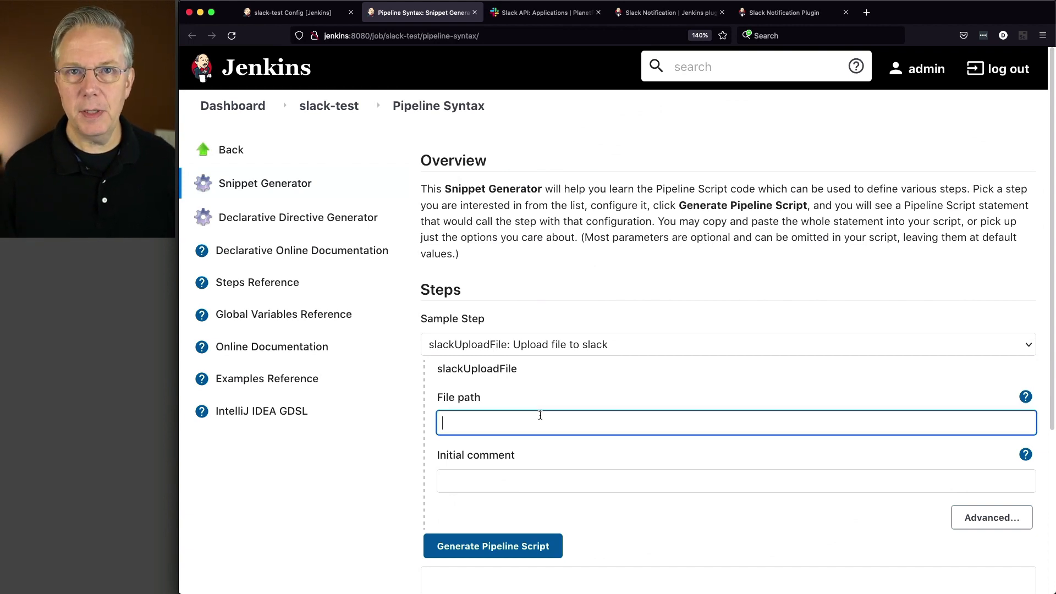
{"action": "type", "text": "hello"}
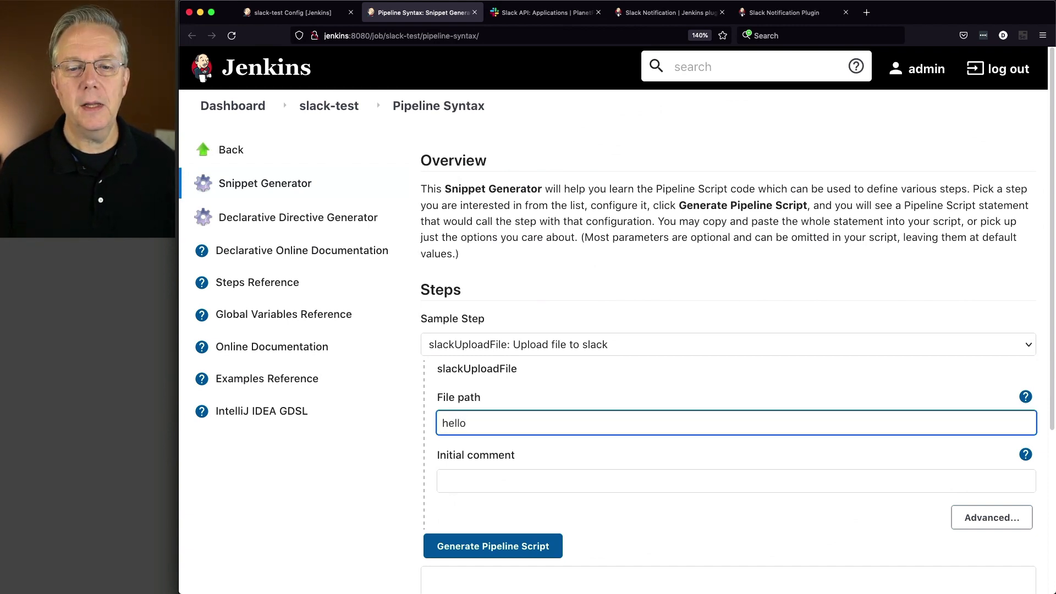
{"action": "type", "text": ".txt"}
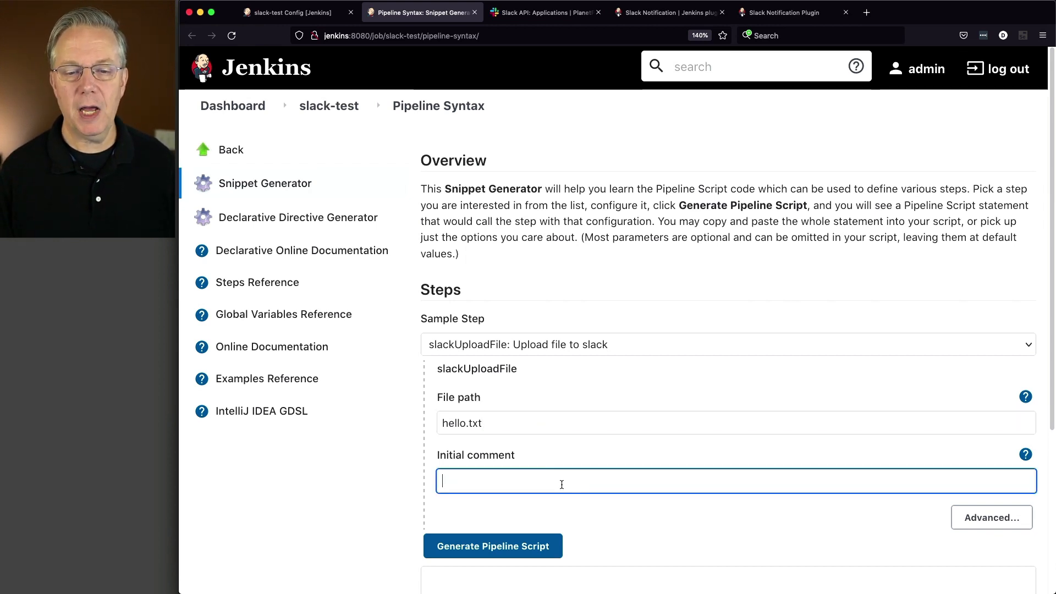
{"action": "type", "text": "Here is"}
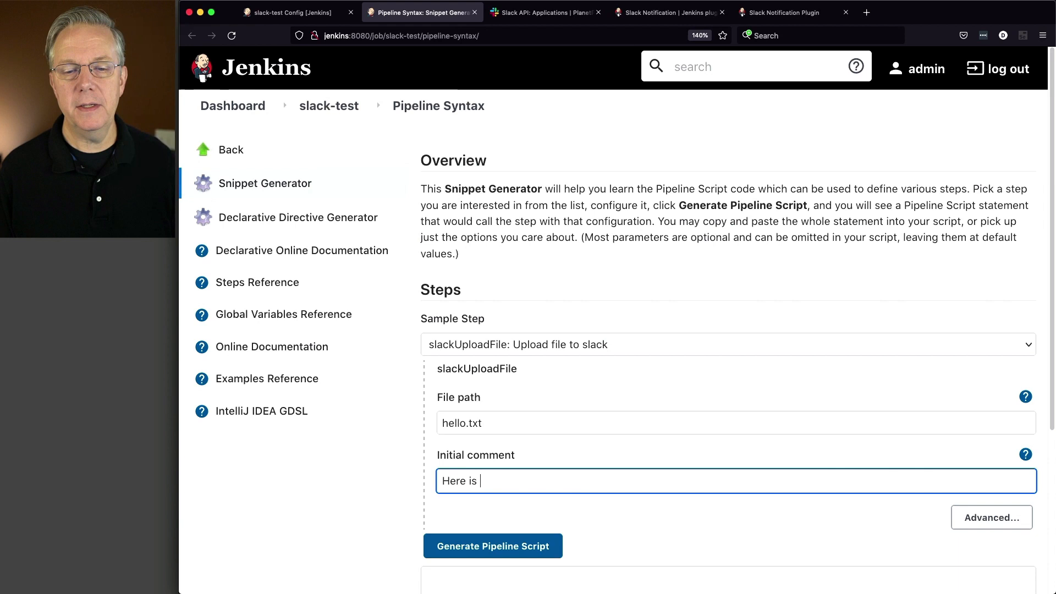
{"action": "type", "text": "your file"}
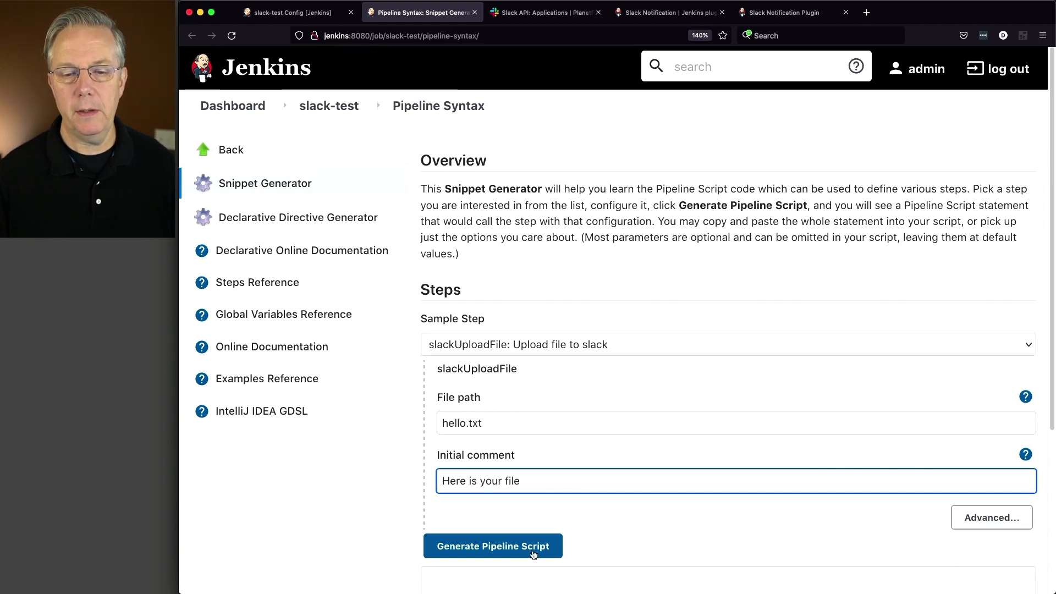
{"action": "left_click", "coordinate": [493, 545]}
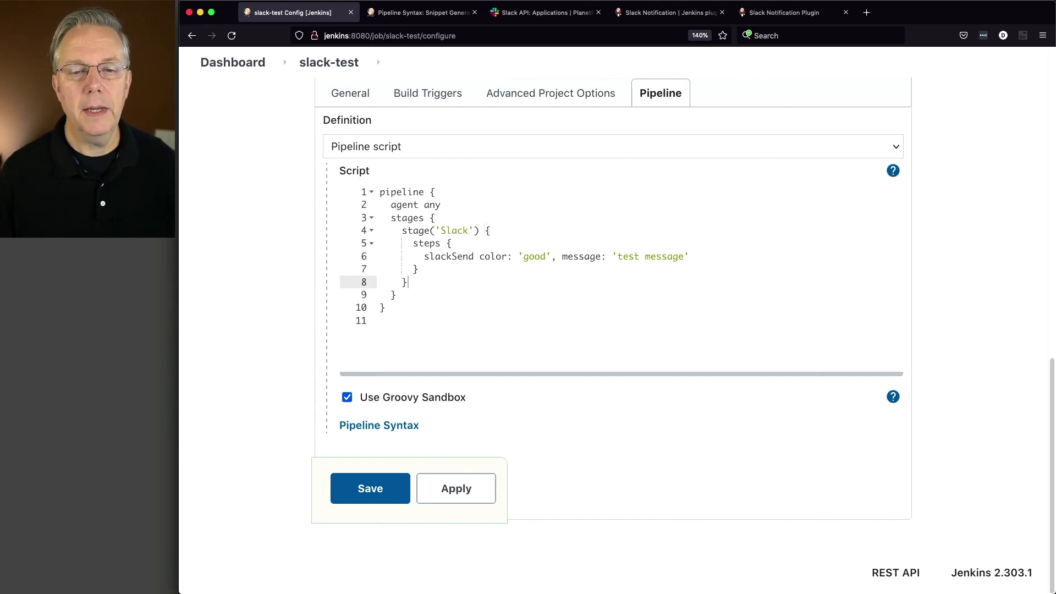
Step: Write stage('Upload file') with a steps block calling slackUploadFile filePath 'hello.txt', initialComment 'Here is your file'
{"action": "type", "text": "stage()"}
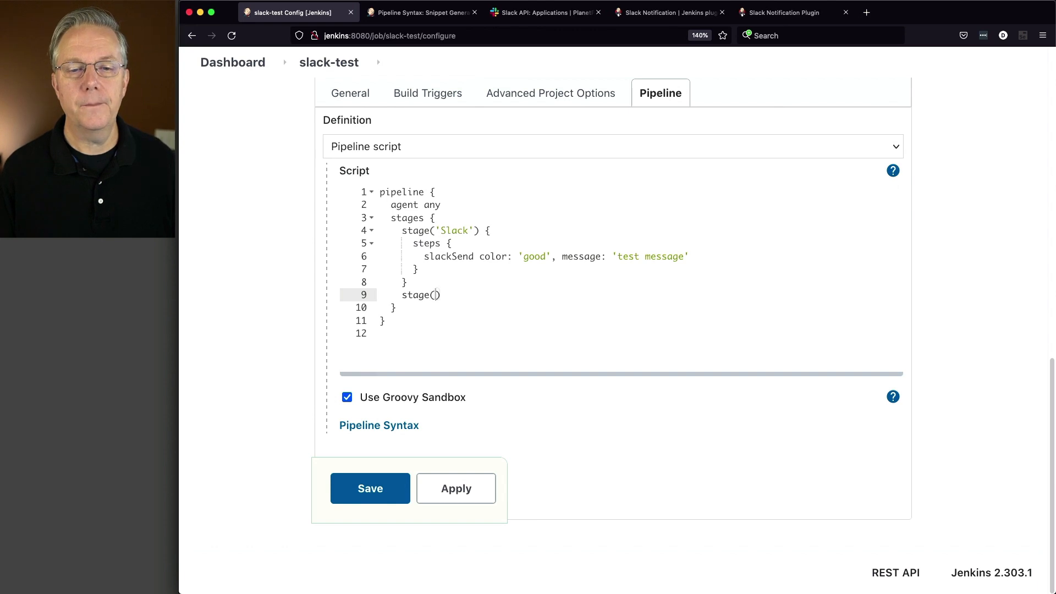
{"action": "type", "text": "''"}
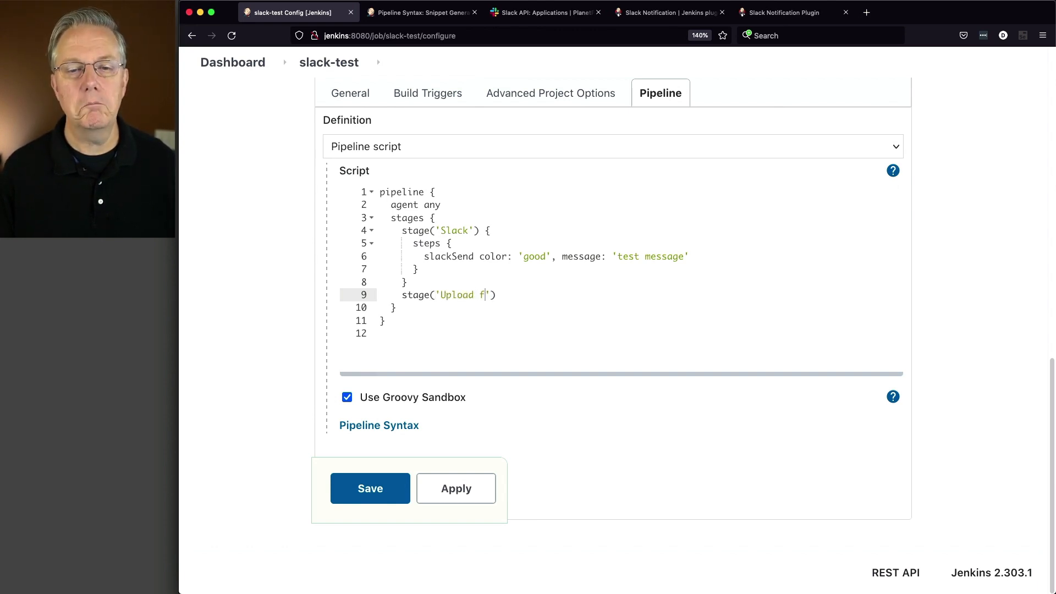
{"action": "type", "text": "ile') {"}
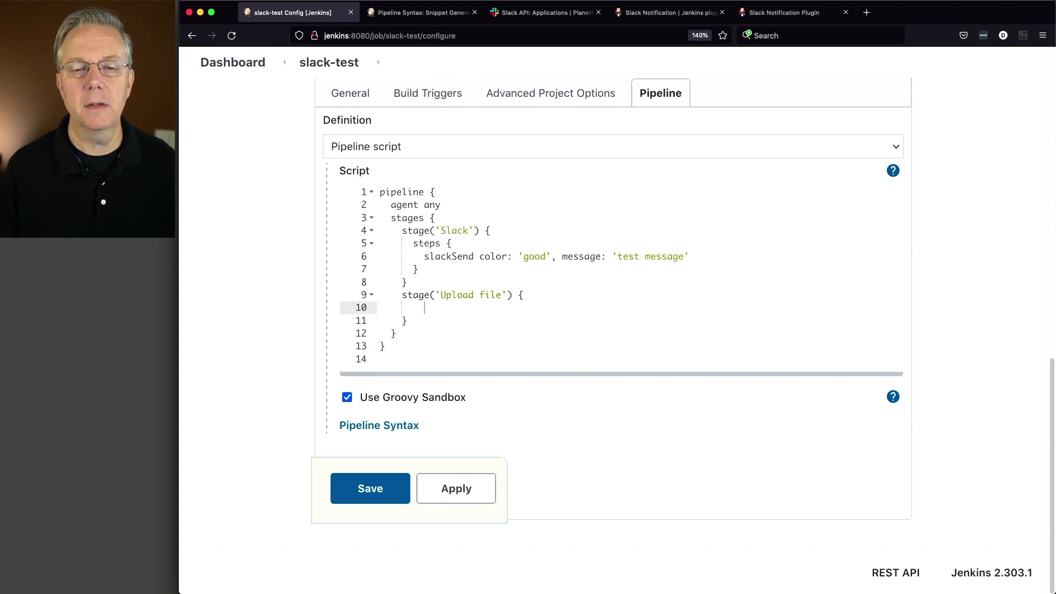
{"action": "type", "text": "steps {"}
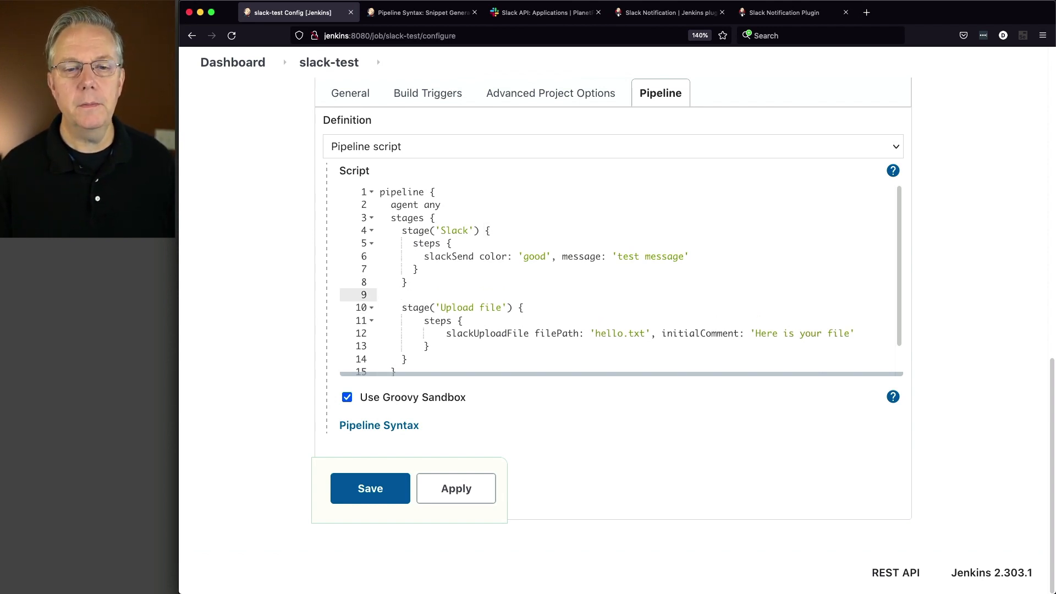
Step: Insert stage('create file') running sh 'echo Hello World! > hello.txt' ahead of the Upload file stage
{"action": "type", "text": "stage()"}
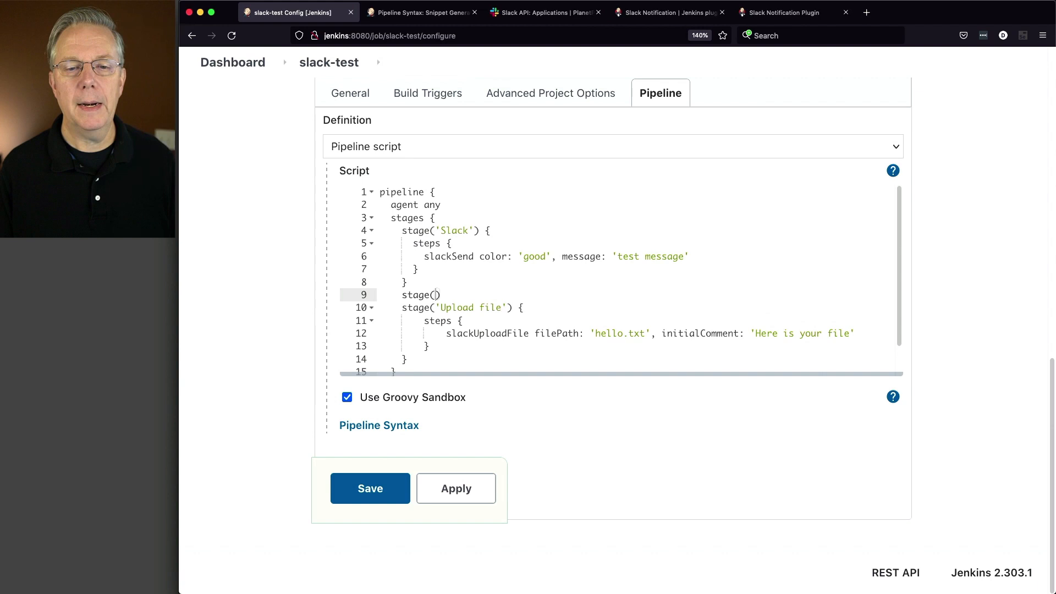
{"action": "type", "text": "'create file'"}
{"action": "type", "text": "step"}
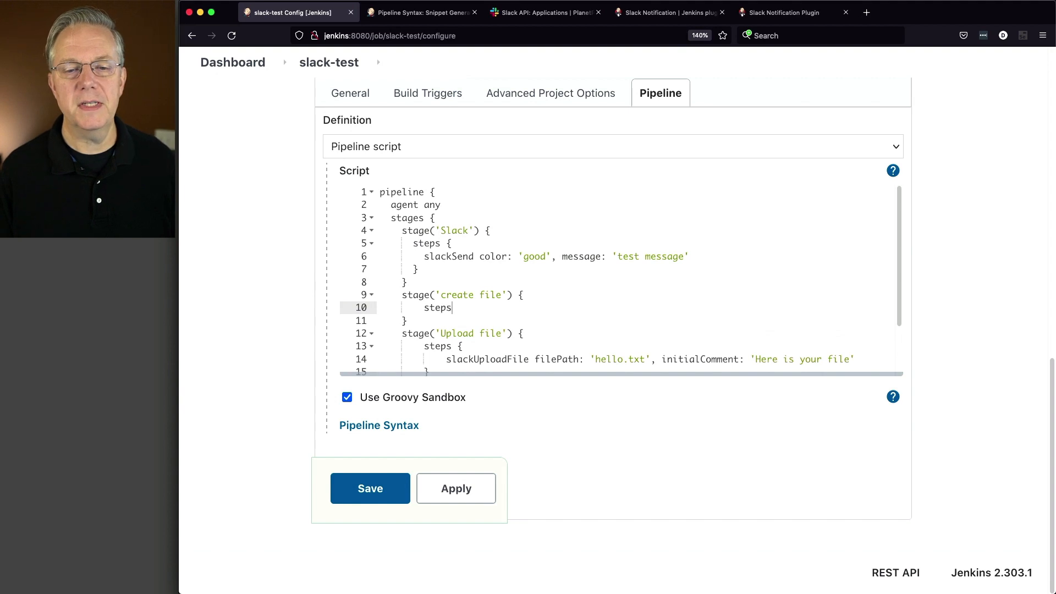
{"action": "type", "text": "sh"}
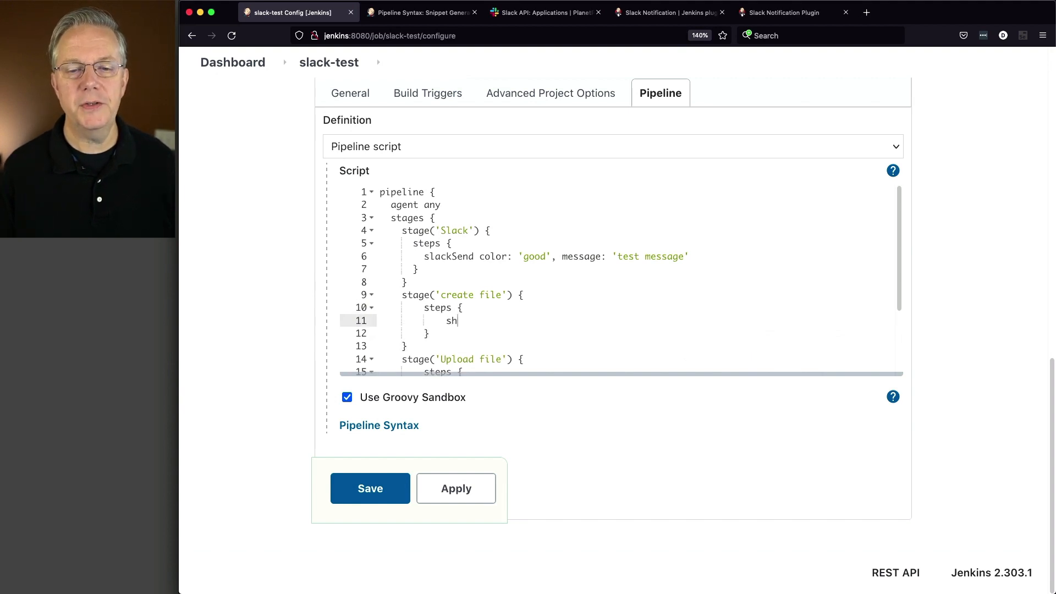
{"action": "type", "text": "'echo'"}
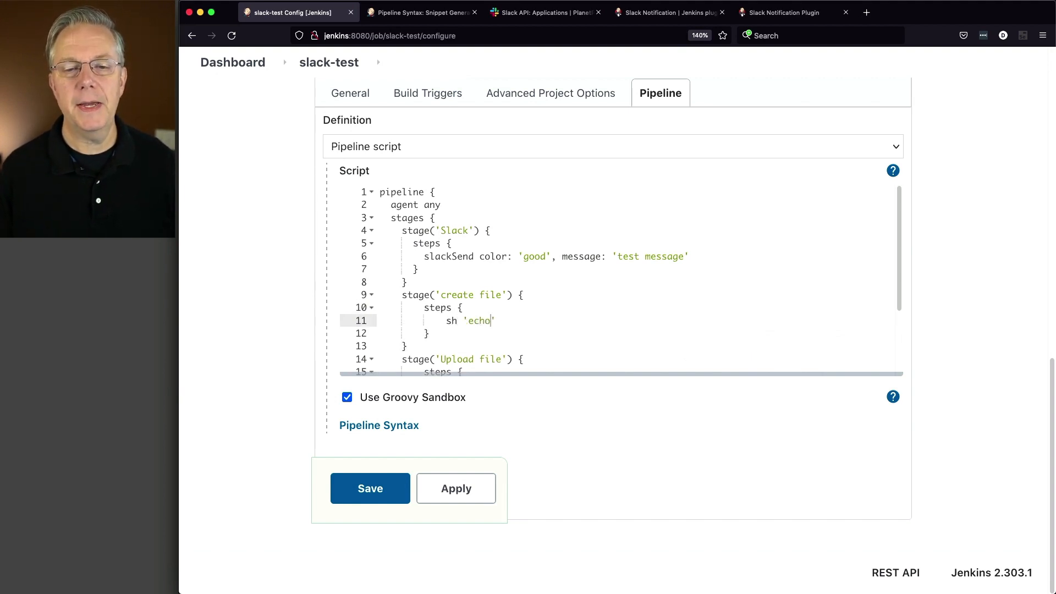
{"action": "type", "text": "Hello Wo"}
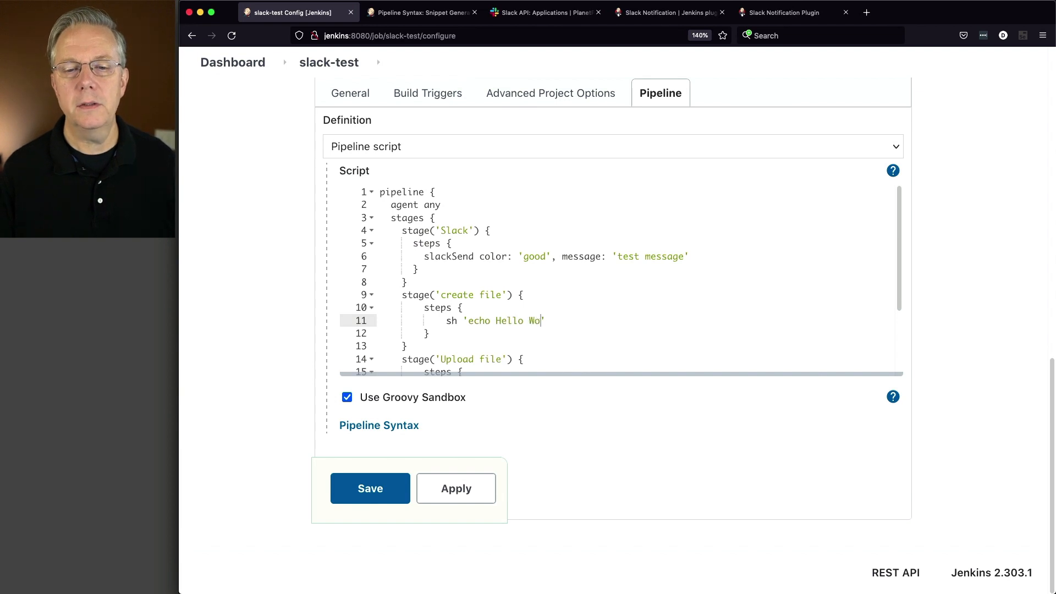
{"action": "type", "text": "rld!'"}
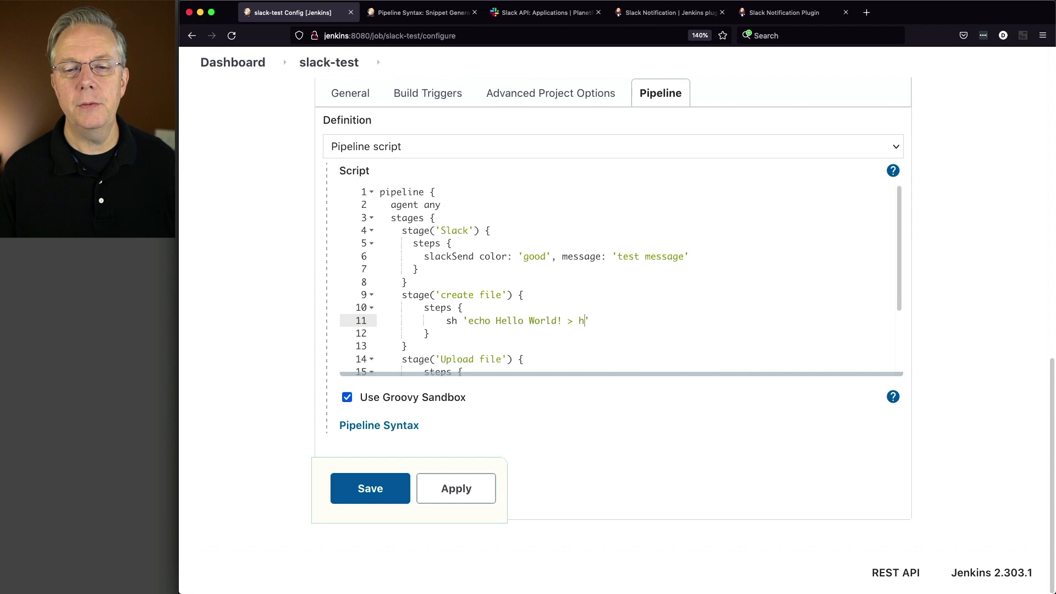
{"action": "type", "text": "ello.txt"}
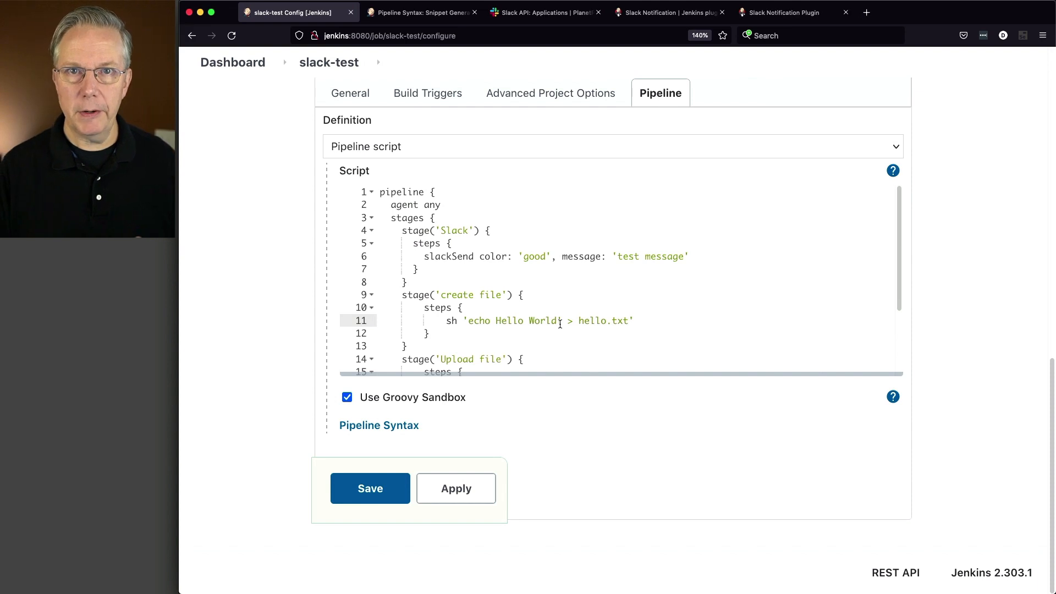
{"action": "scroll", "scroll_direction": "down", "scroll_amount": 3}
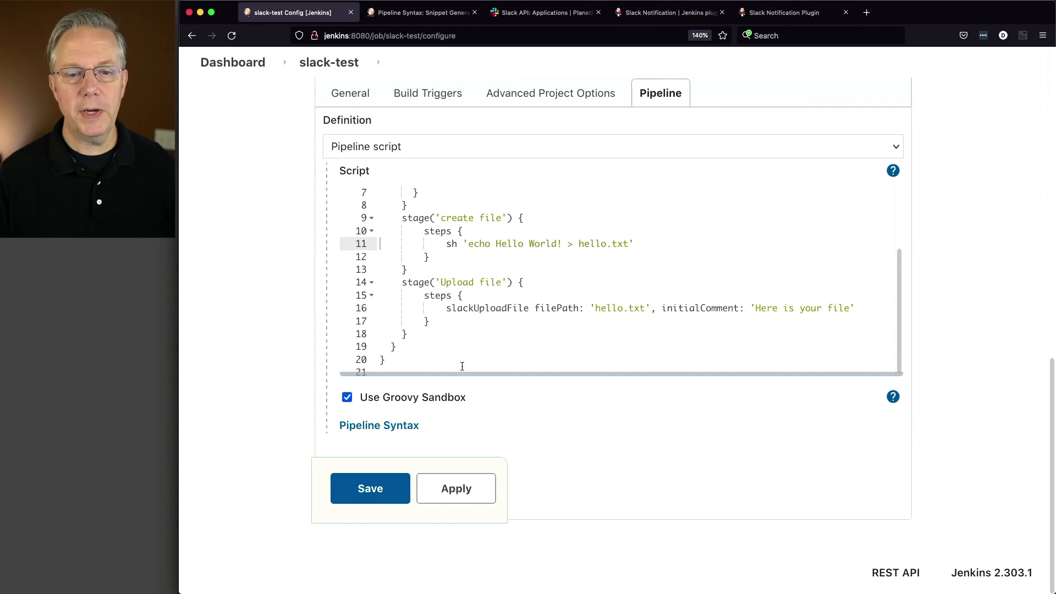
Step: Save the pipeline, start build #3 and view its console output running the Slack, create file and Upload file stages
{"action": "left_click", "coordinate": [370, 489]}
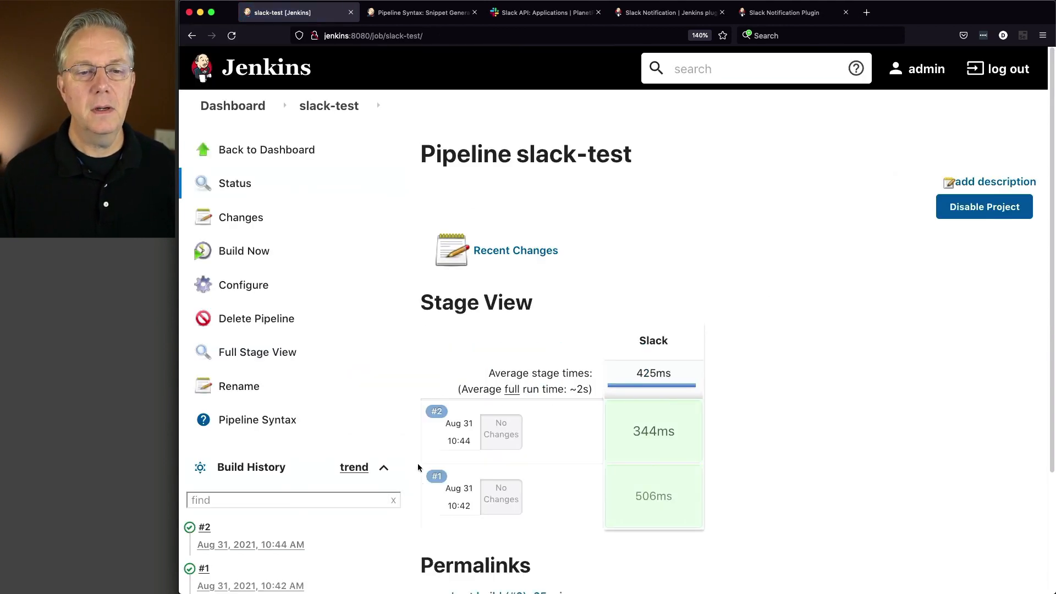
{"action": "left_click", "coordinate": [244, 251]}
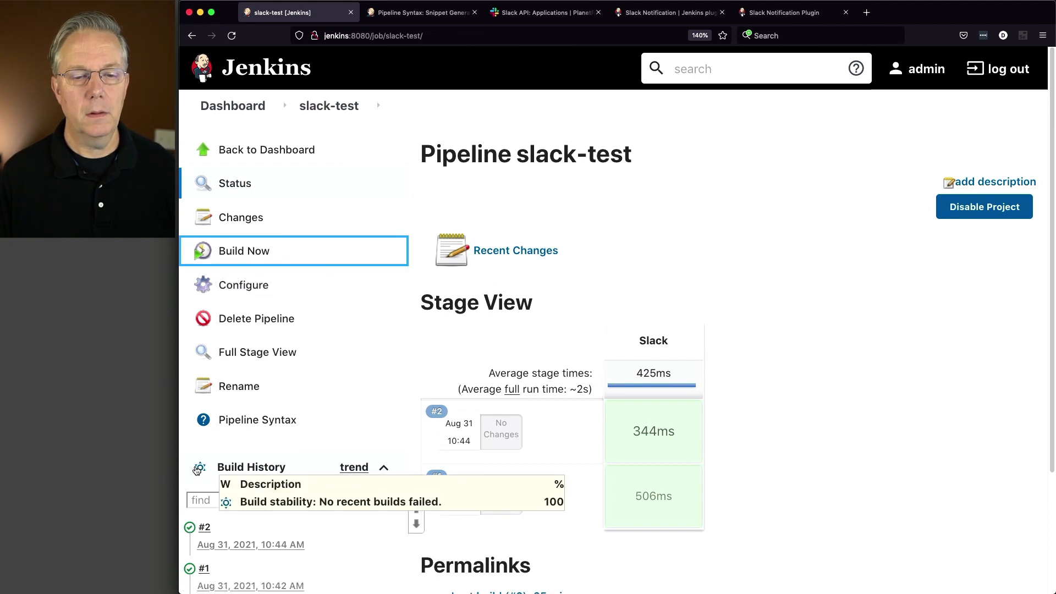
{"action": "left_click", "coordinate": [244, 251]}
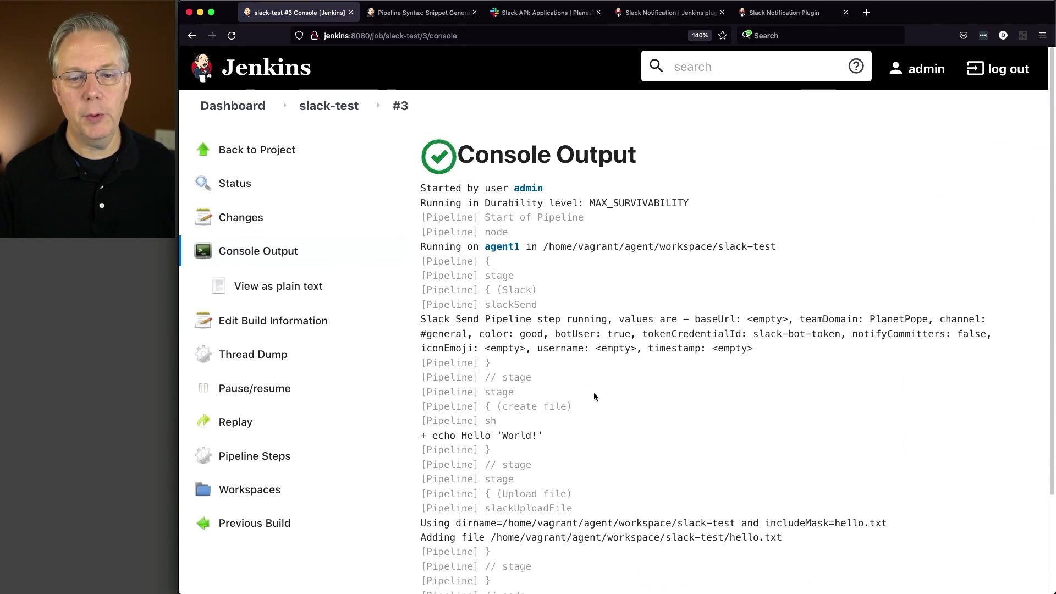
{"action": "scroll", "scroll_direction": "down", "scroll_amount": 3}
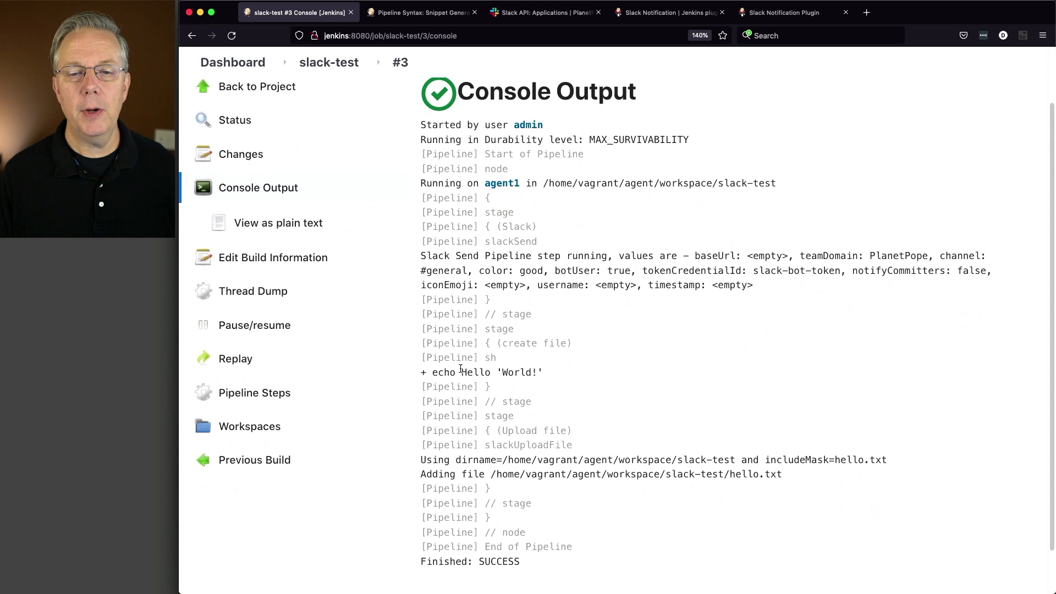
{"action": "scroll", "scroll_direction": "down", "scroll_amount": 3}
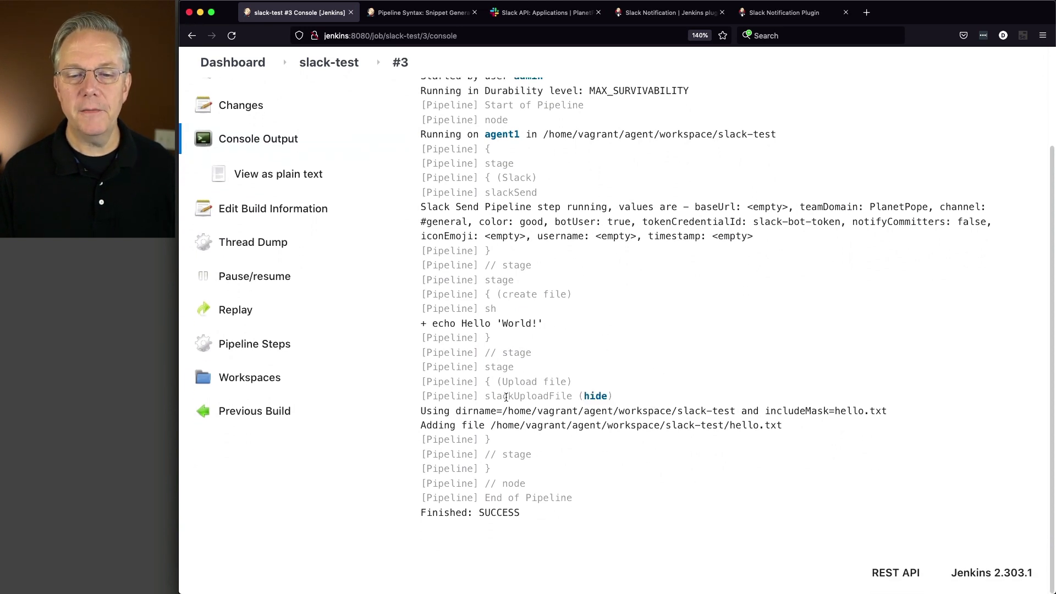
{"action": "double_click", "coordinate": [529, 396]}
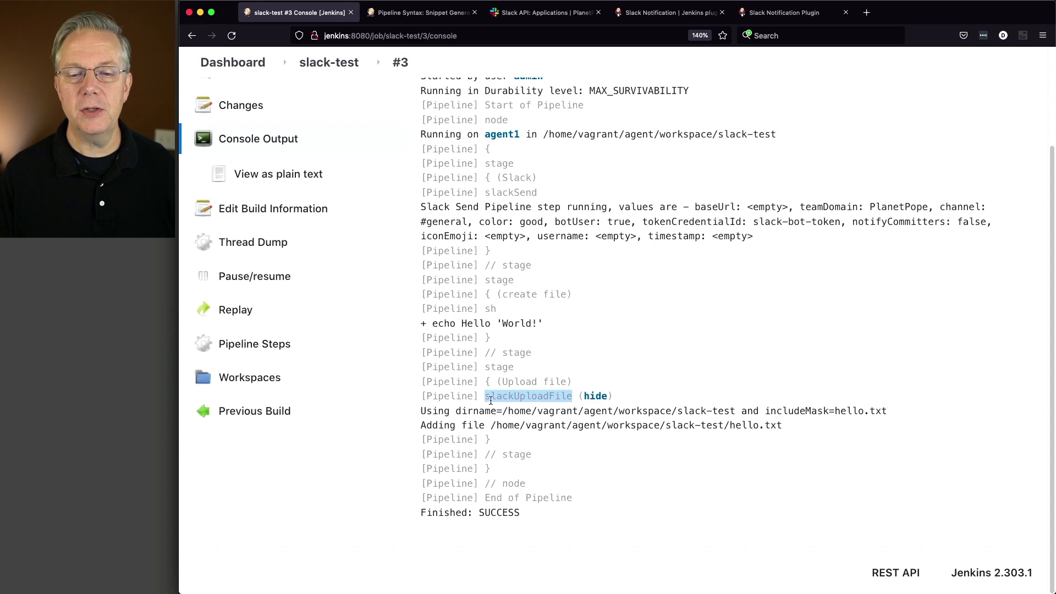
{"action": "left_click", "coordinate": [595, 396]}
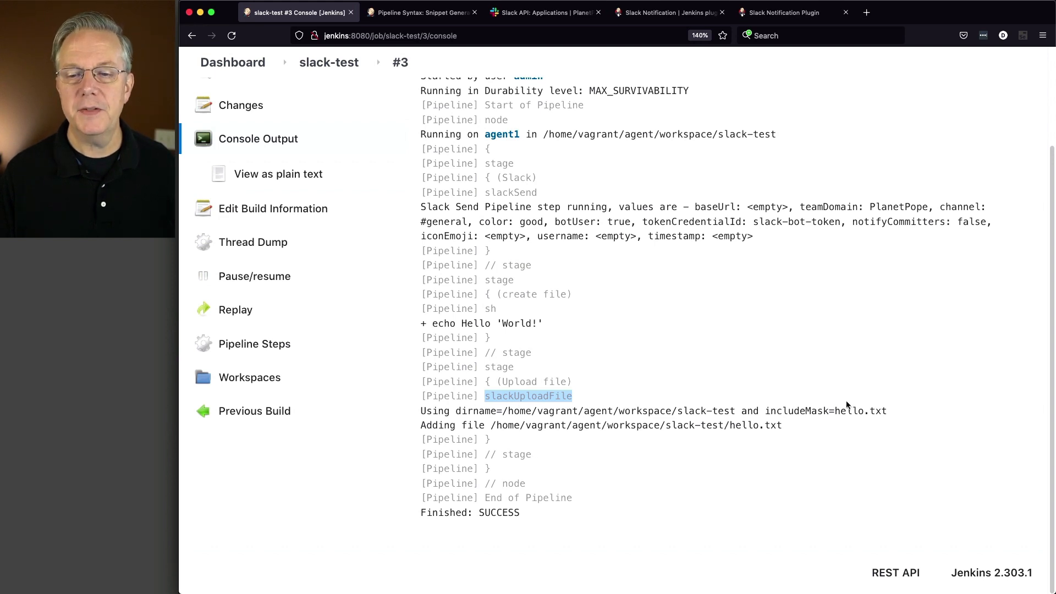
{"action": "mouse_move", "coordinate": [594, 427]}
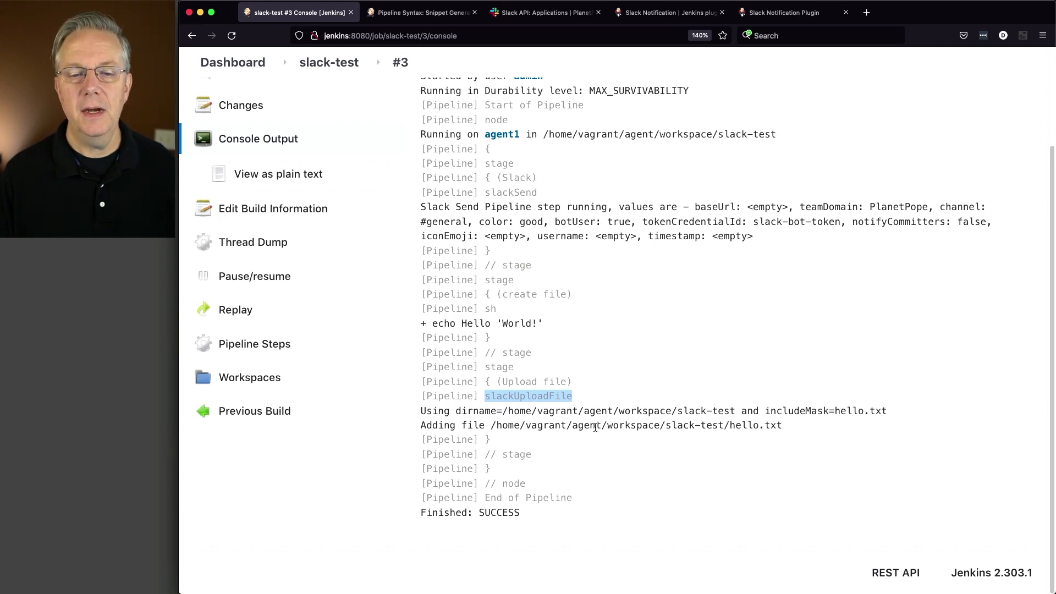